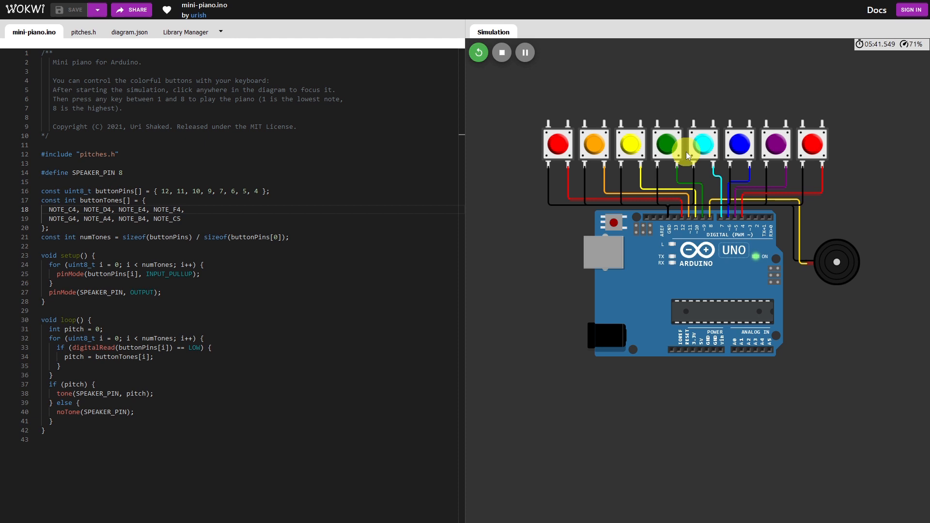
pyautogui.moveTo(536, 194)
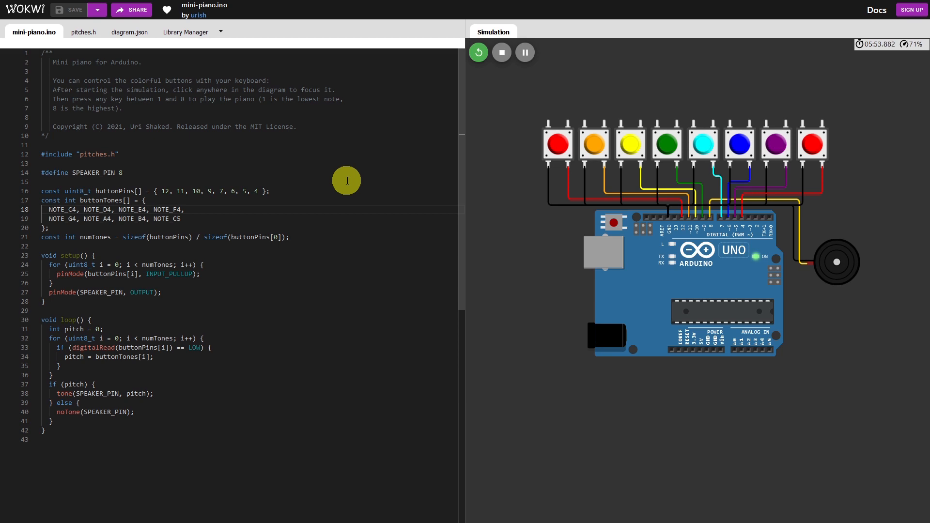
pyautogui.moveTo(338, 179)
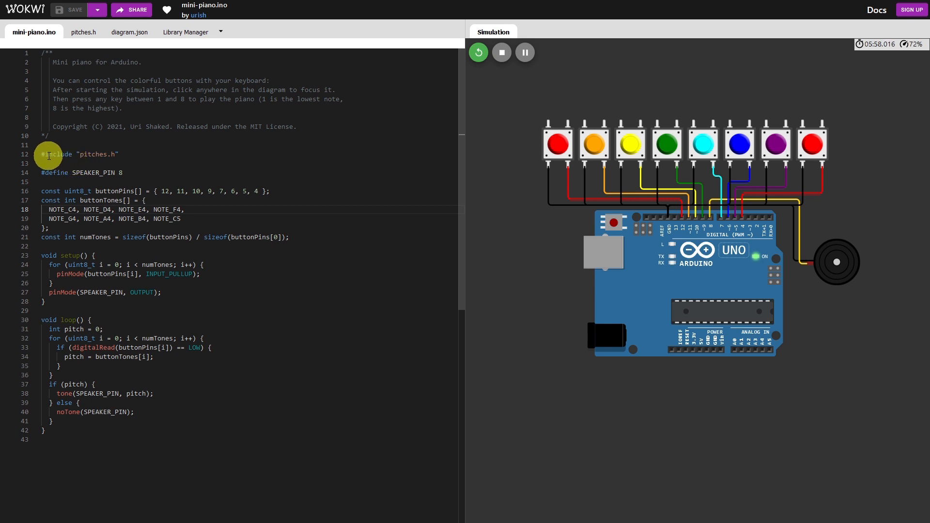
pyautogui.moveTo(81, 160)
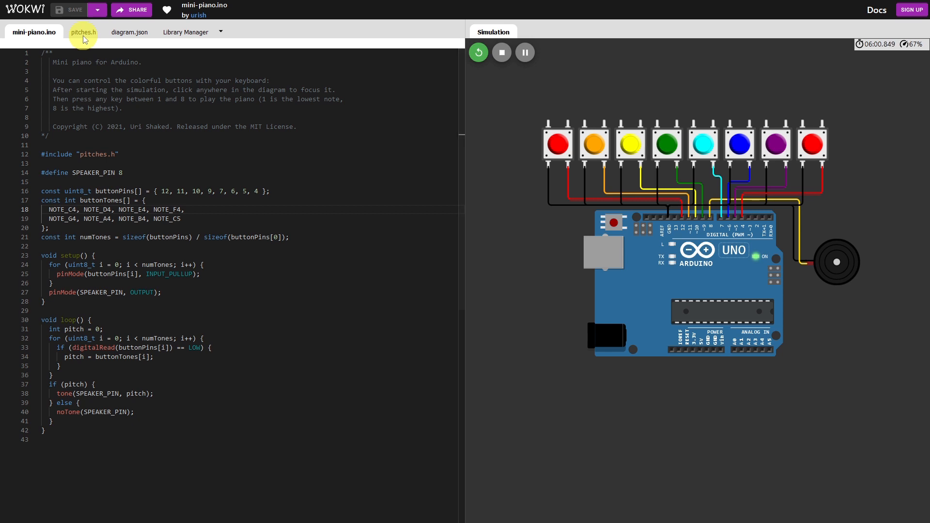
# View pitches.h and scroll through its NOTE_ frequency defines.
pyautogui.click(82, 31)
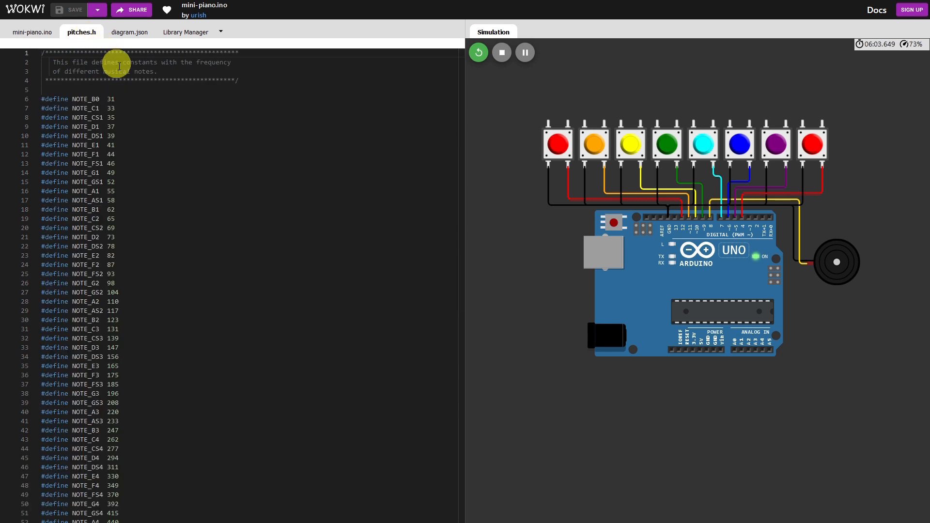
pyautogui.moveTo(191, 124)
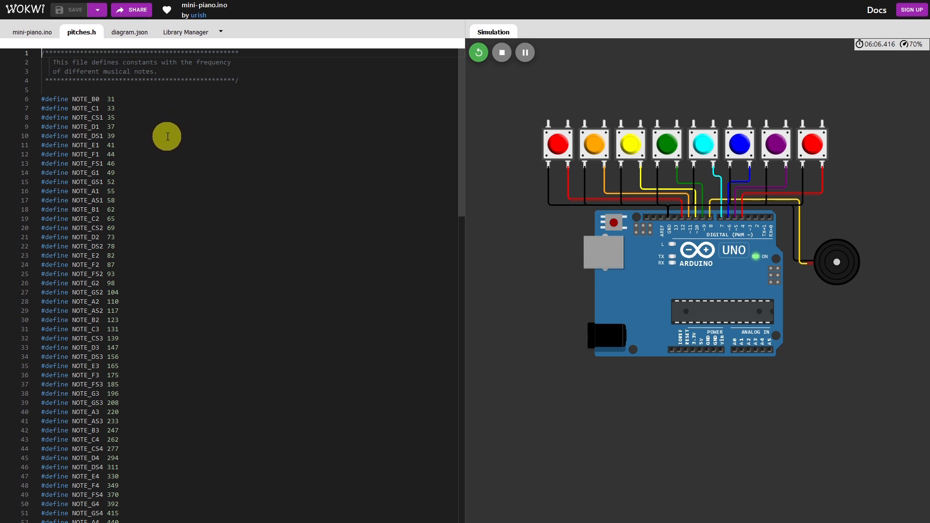
pyautogui.scroll(-3)
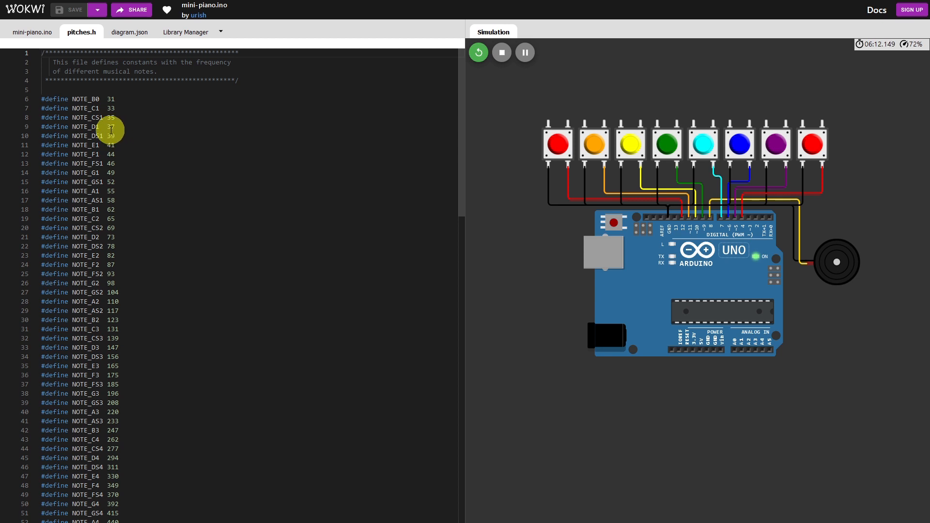
pyautogui.moveTo(92, 101)
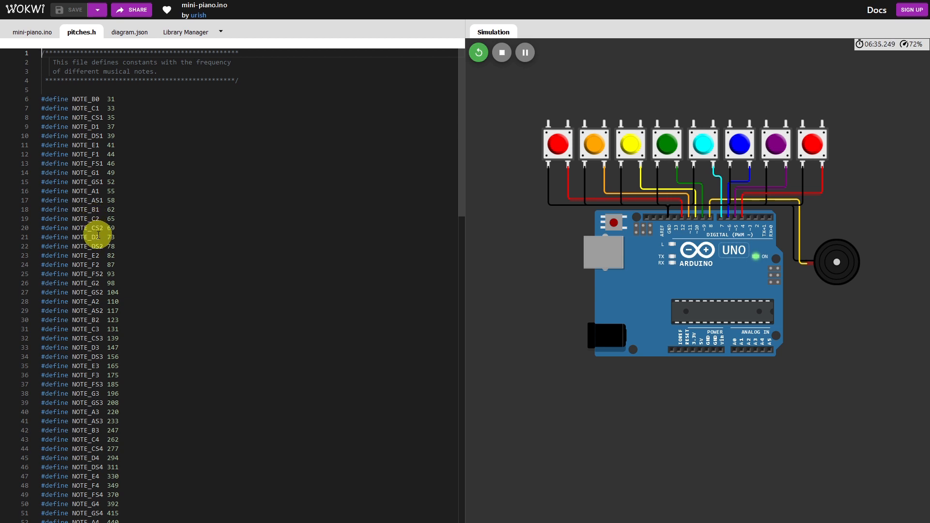
pyautogui.scroll(-3)
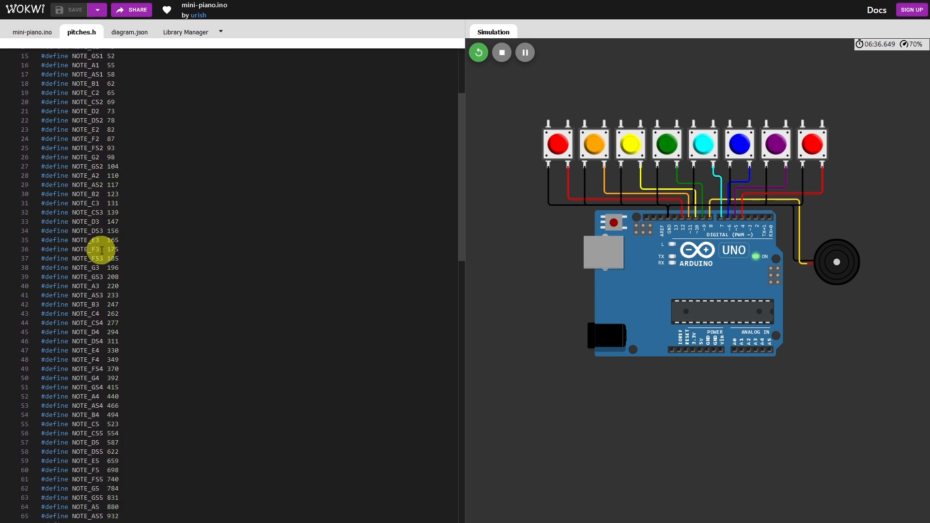
pyautogui.scroll(-3)
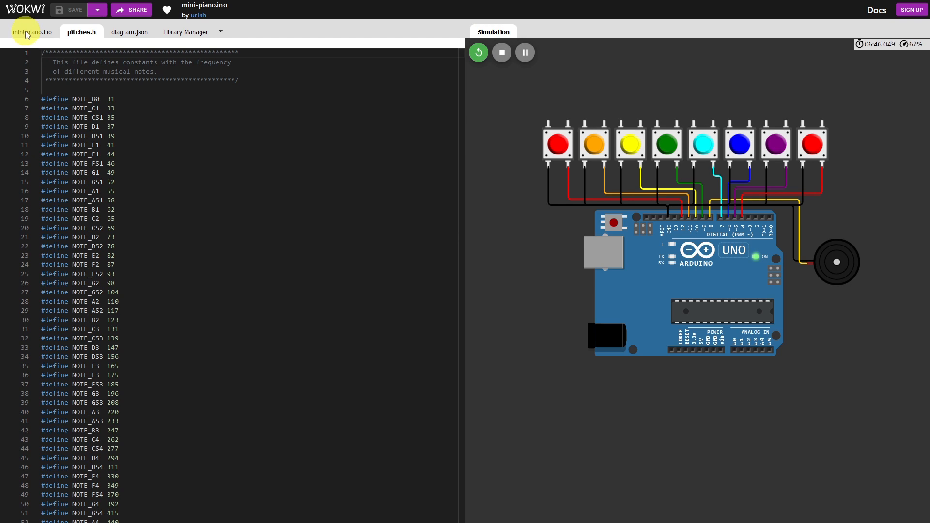
# Switch back to the mini-piano.ino sketch with the button pins and tones.
pyautogui.click(32, 32)
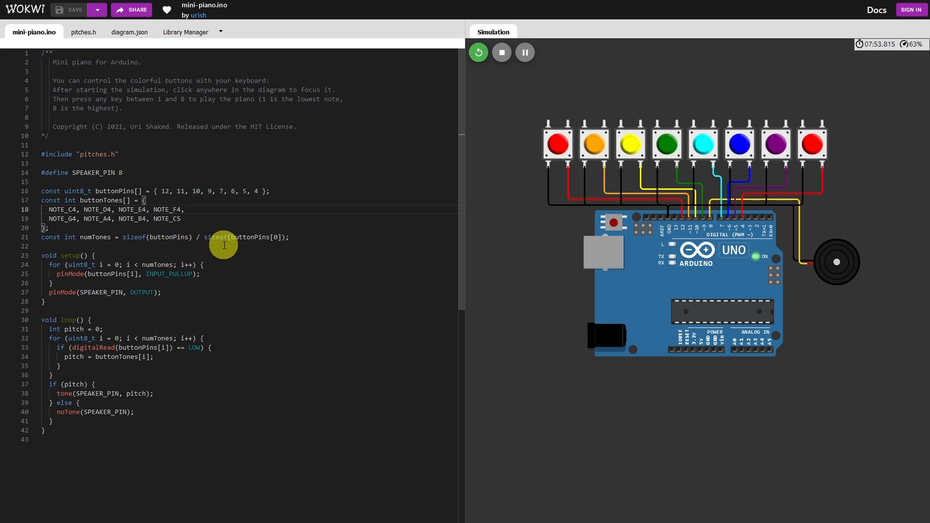
pyautogui.moveTo(247, 251)
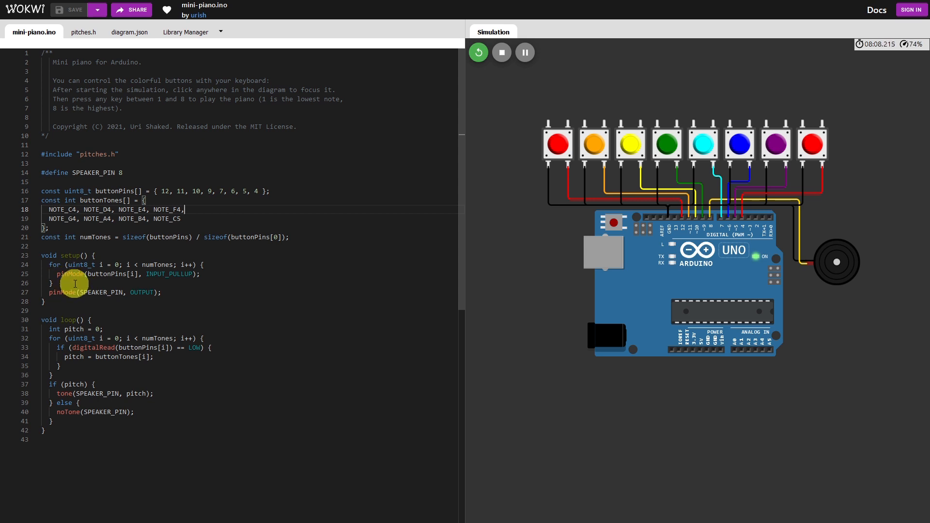
pyautogui.moveTo(104, 269)
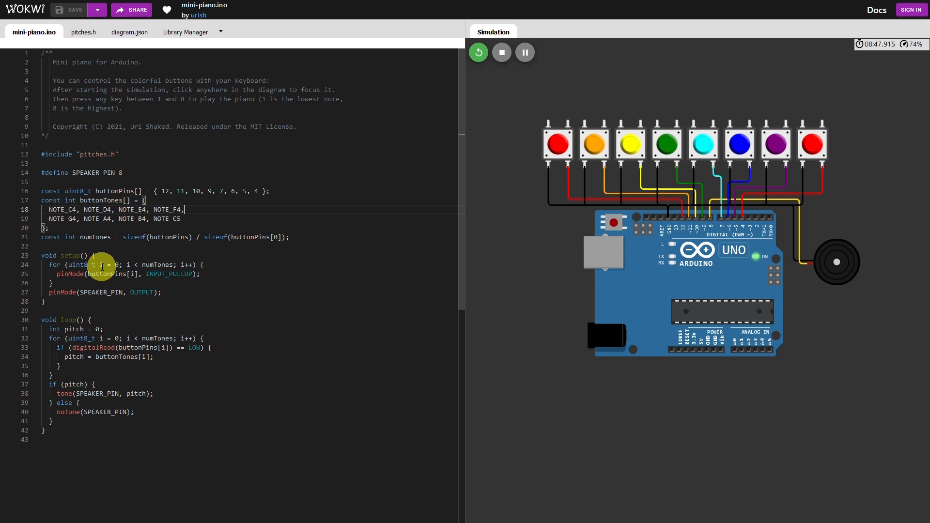
pyautogui.moveTo(118, 264)
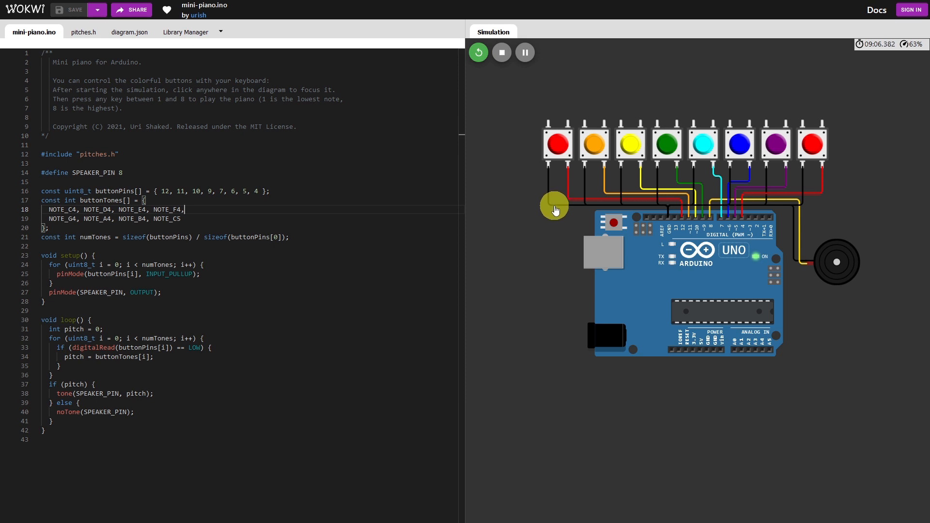
pyautogui.moveTo(668, 220)
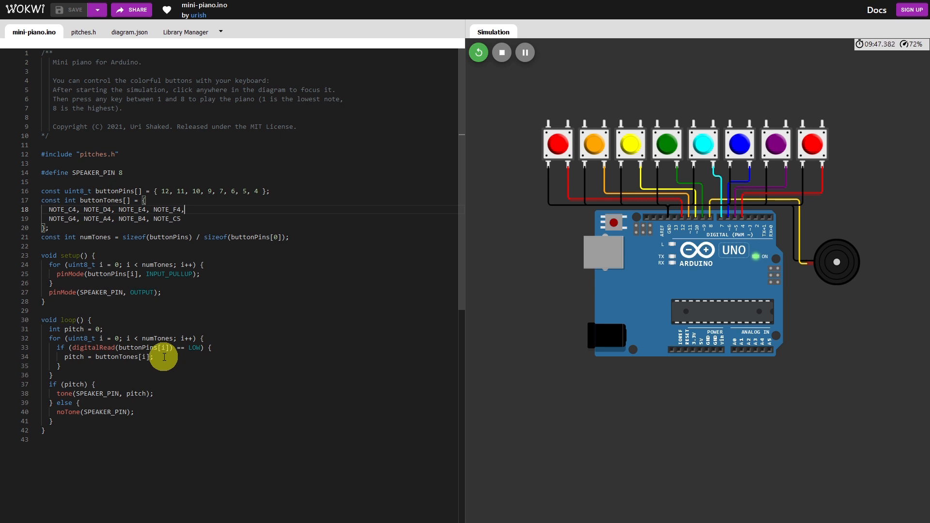
pyautogui.moveTo(138, 335)
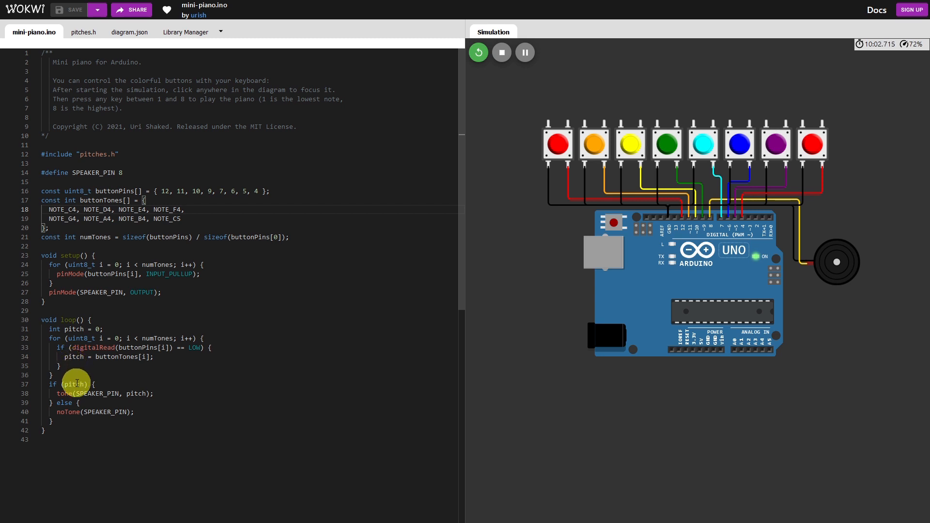
pyautogui.click(184, 209)
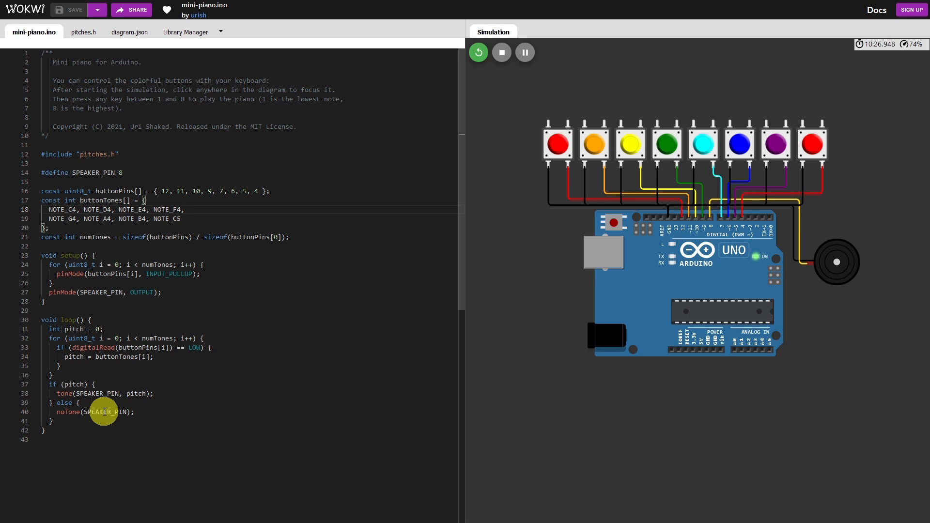
pyautogui.click(185, 210)
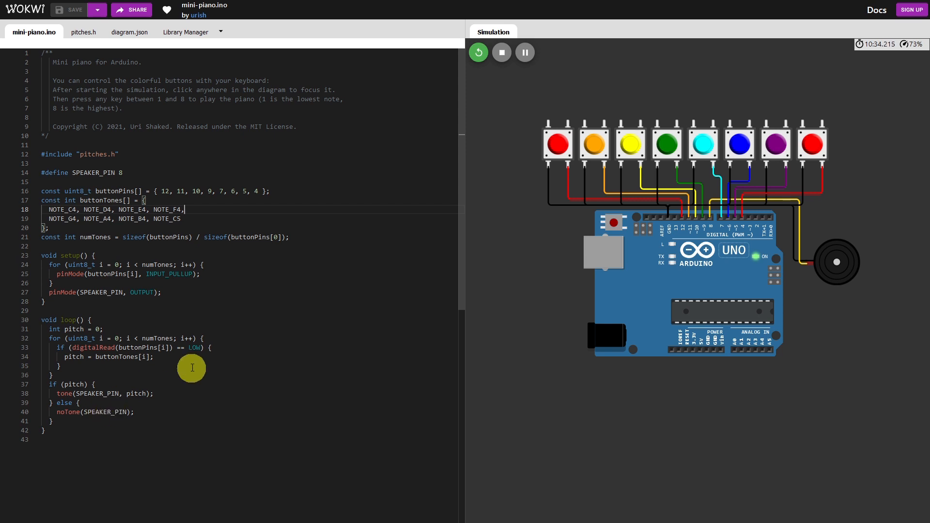
pyautogui.moveTo(305, 349)
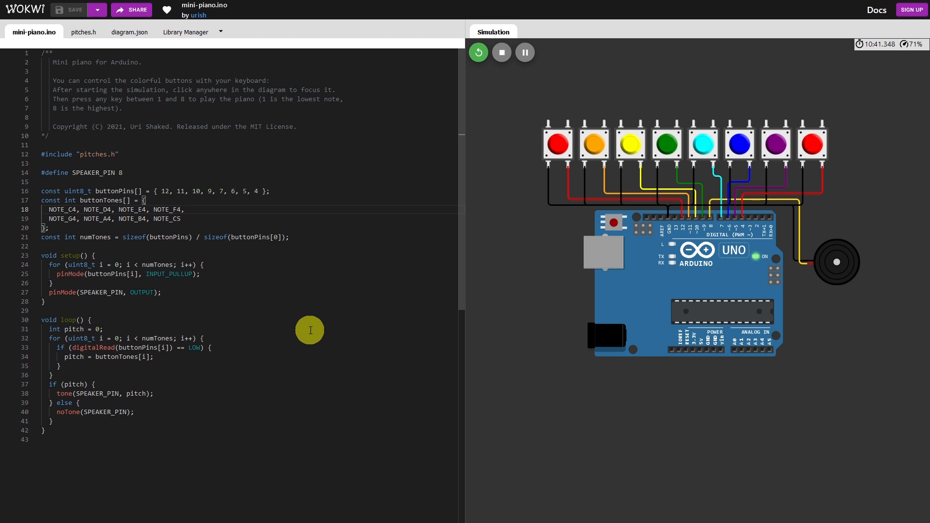
# Halt the mini-piano simulation from the Simulation panel.
pyautogui.click(185, 209)
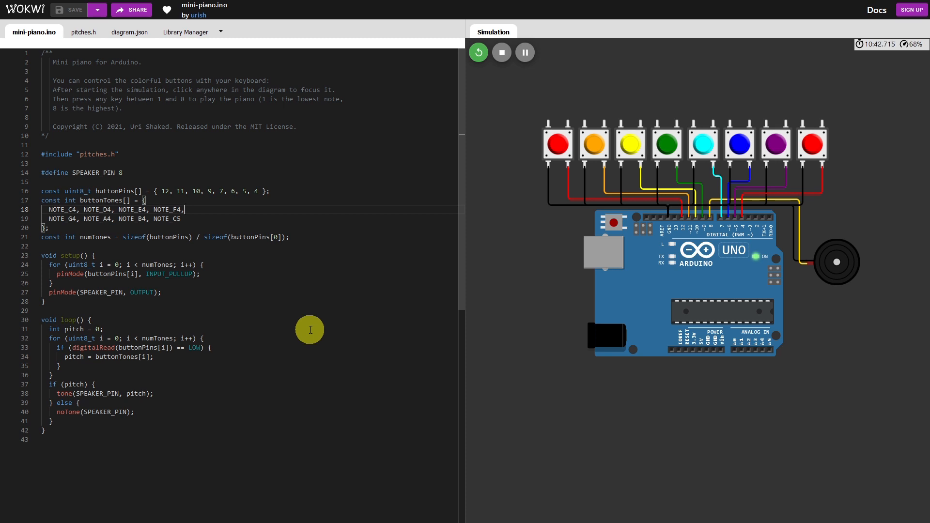
pyautogui.moveTo(516, 181)
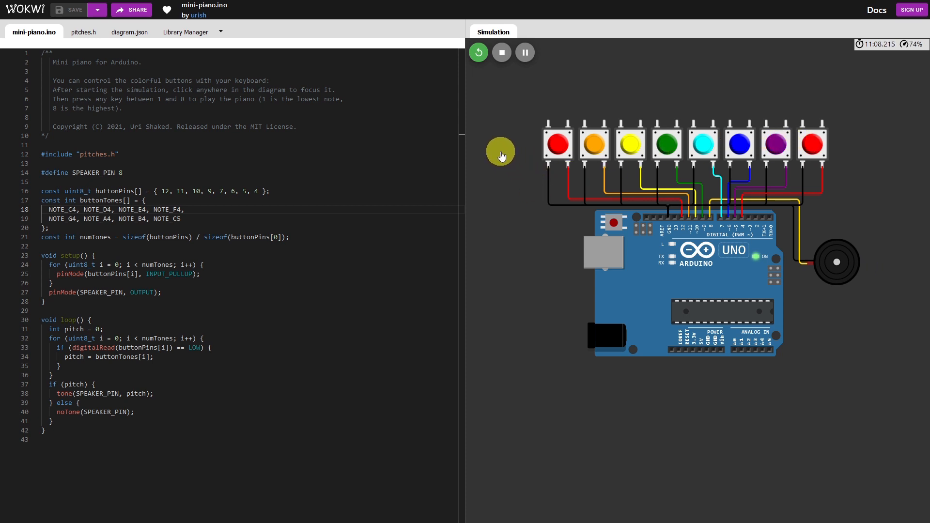
pyautogui.moveTo(524, 52)
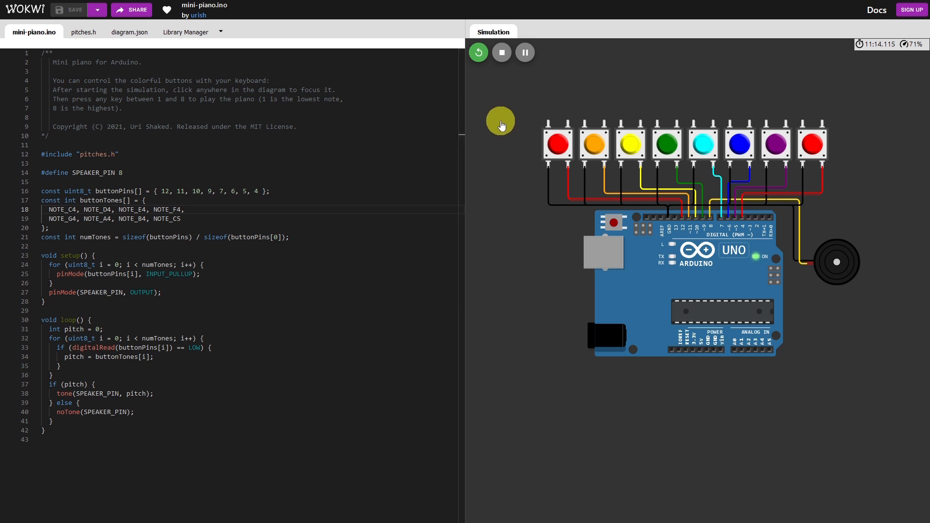
pyautogui.moveTo(257, 133)
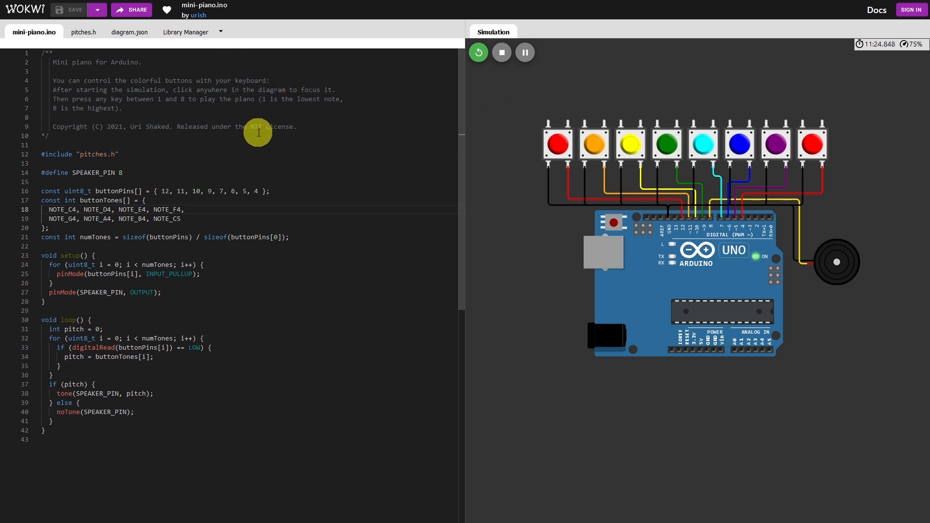
pyautogui.moveTo(318, 198)
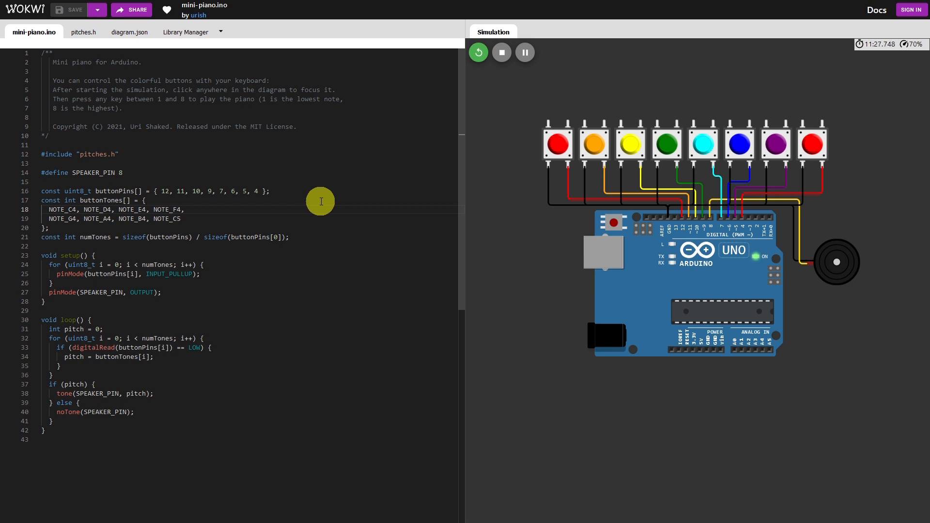
pyautogui.moveTo(456, 158)
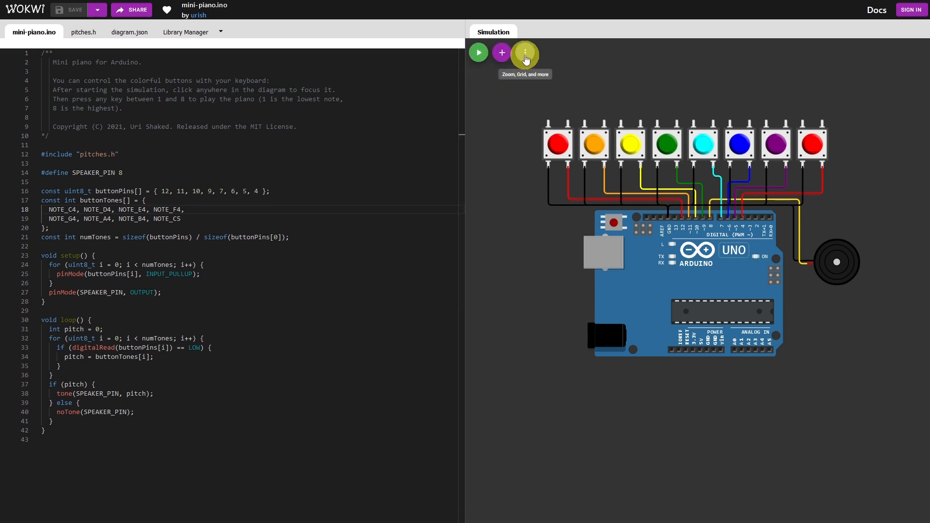
# Show the button-and-buzzer circuit diagram full screen via the view options menu.
pyautogui.click(524, 53)
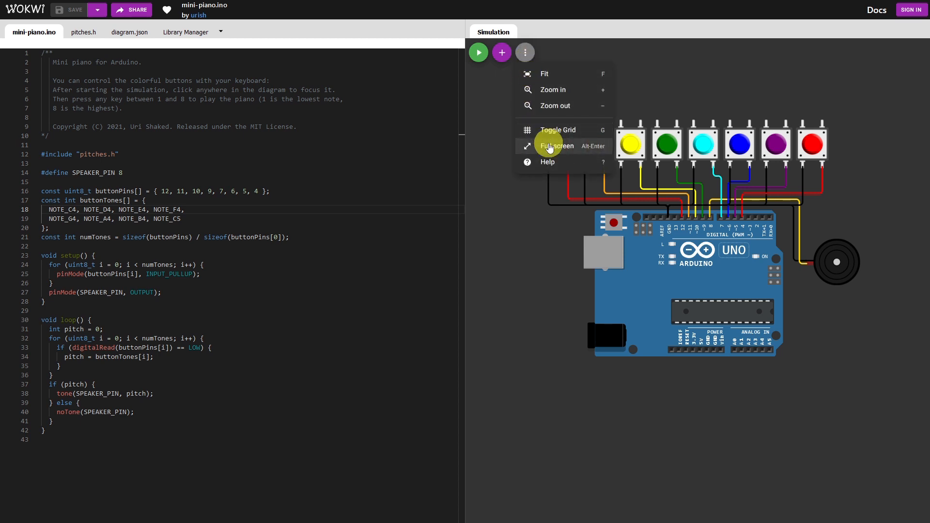
pyautogui.click(556, 146)
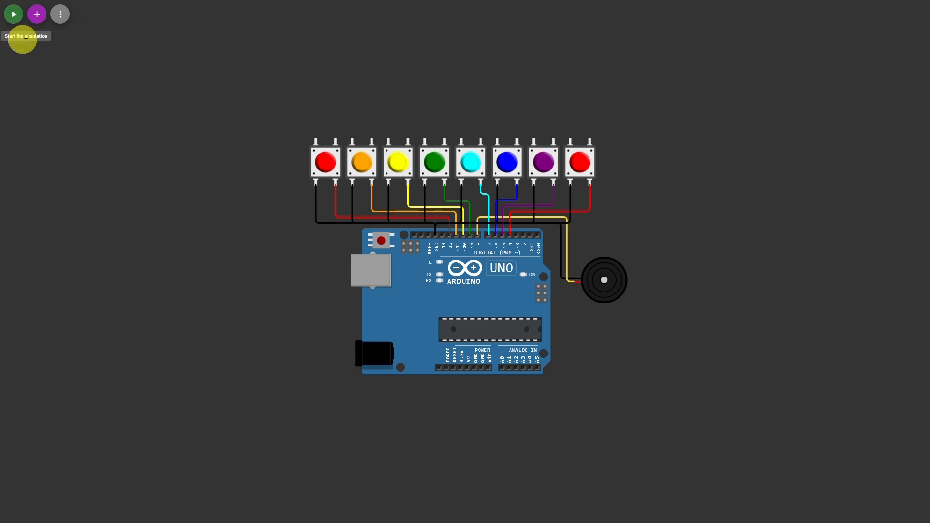
# Run the full-screen piano simulation, focus the diagram on the red button, then stop and restart it.
pyautogui.click(325, 161)
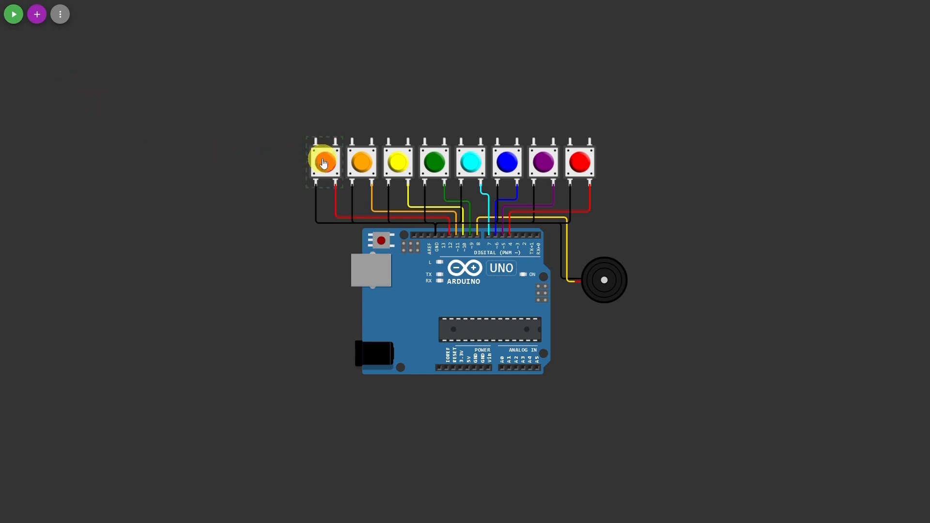
pyautogui.click(323, 162)
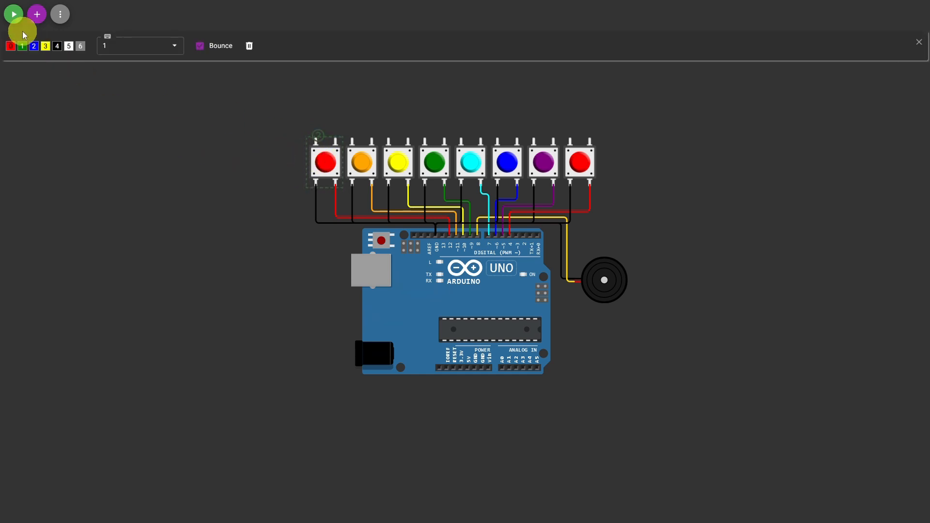
pyautogui.click(13, 13)
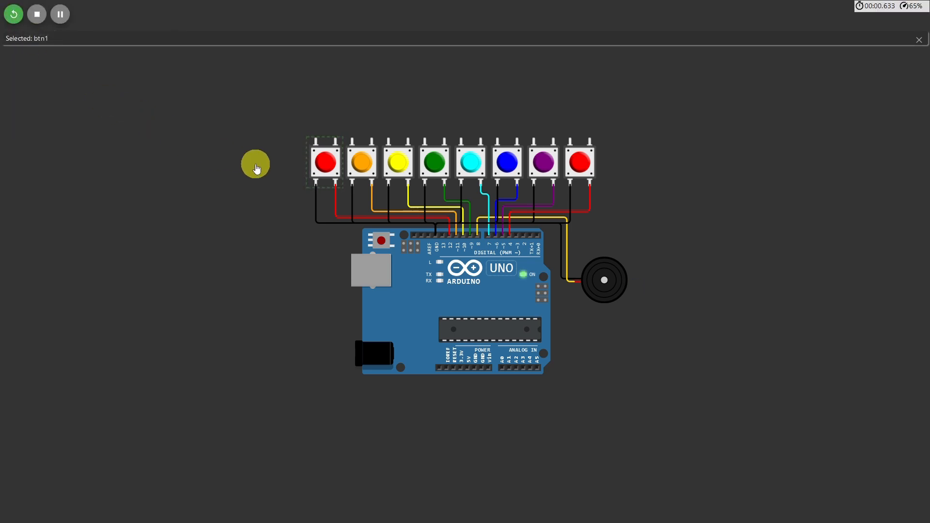
pyautogui.click(325, 162)
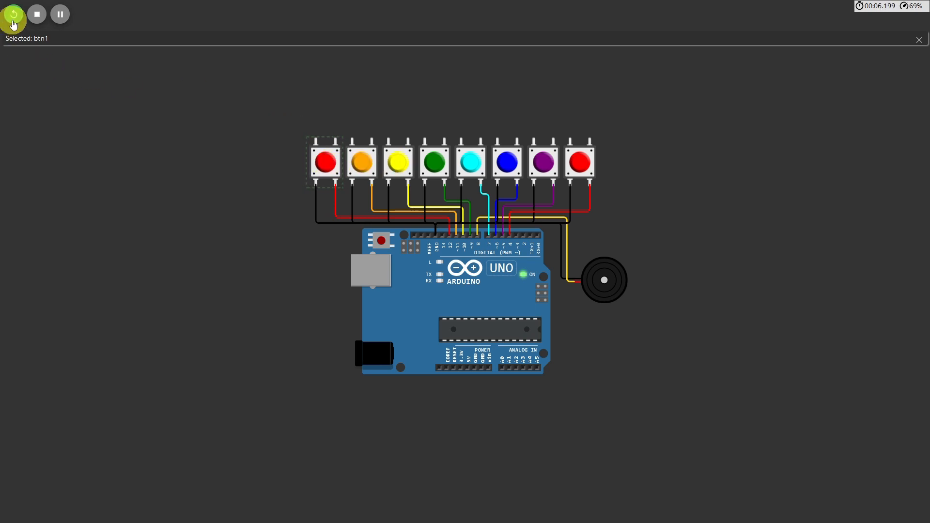
pyautogui.click(36, 13)
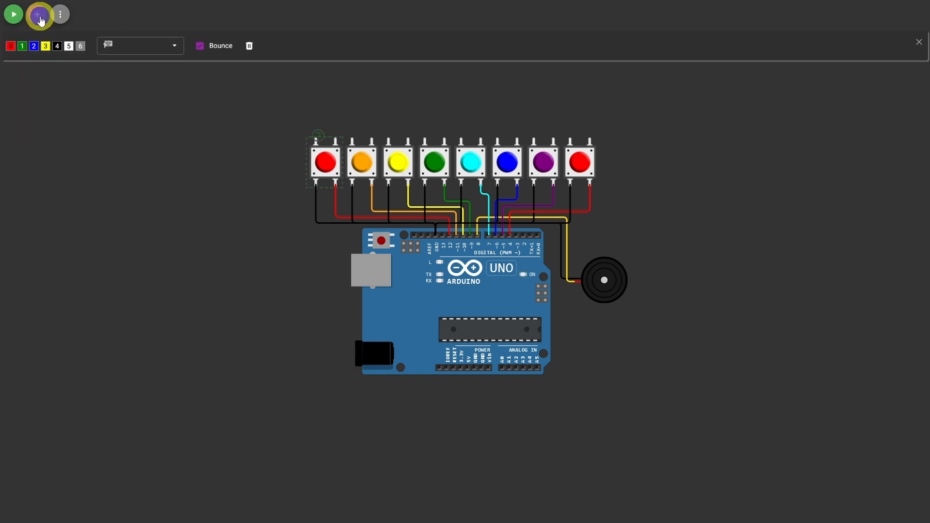
pyautogui.click(40, 14)
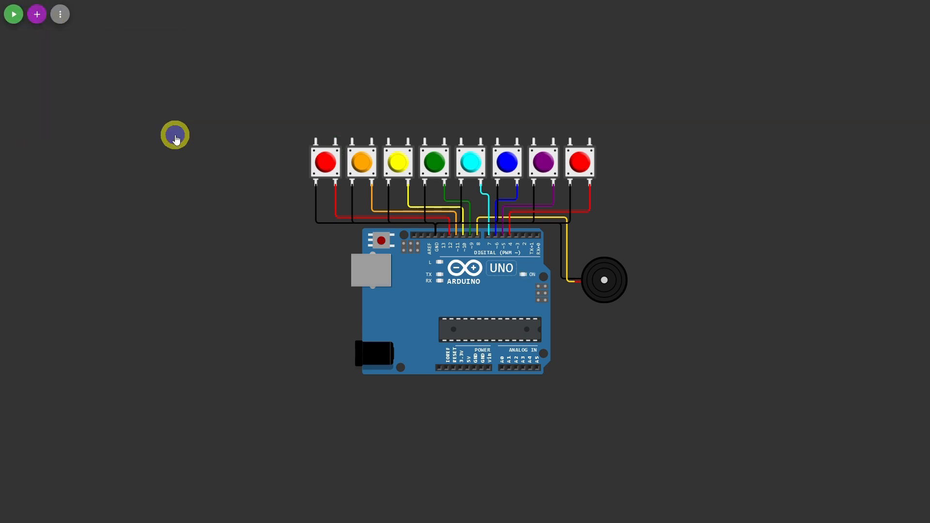
pyautogui.click(12, 14)
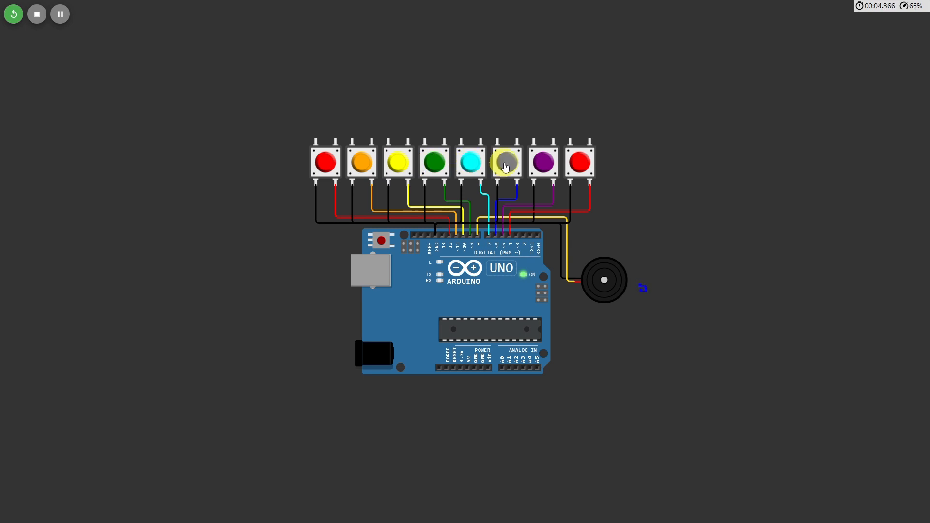
# Play the blue piano key, restart from zero, and exit full screen to the split layout.
pyautogui.click(506, 162)
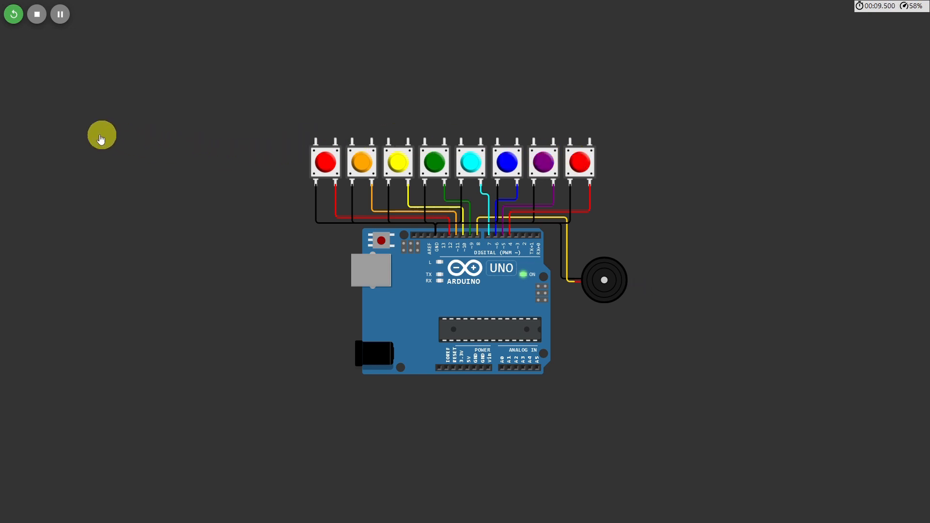
pyautogui.click(13, 13)
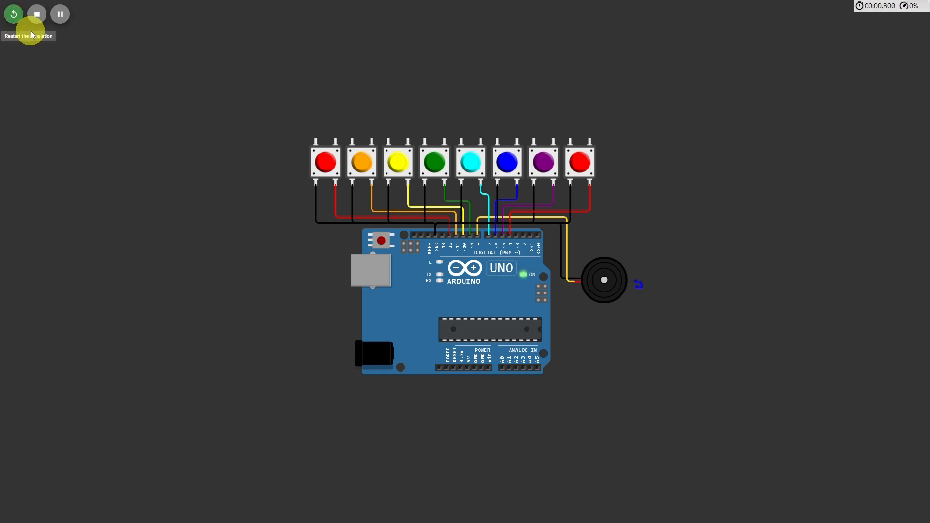
pyautogui.click(59, 14)
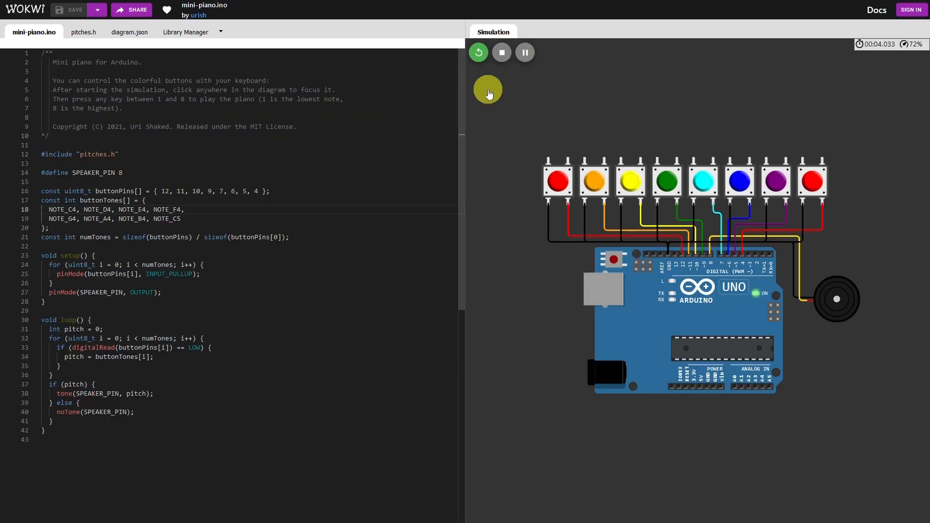
# Restart the mini-piano simulation in split view, then stop it.
pyautogui.click(478, 52)
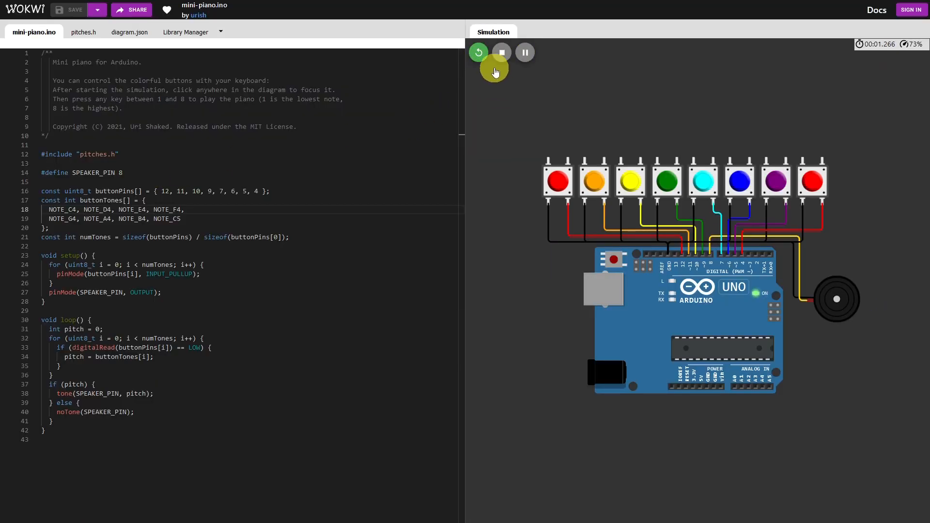
pyautogui.click(501, 53)
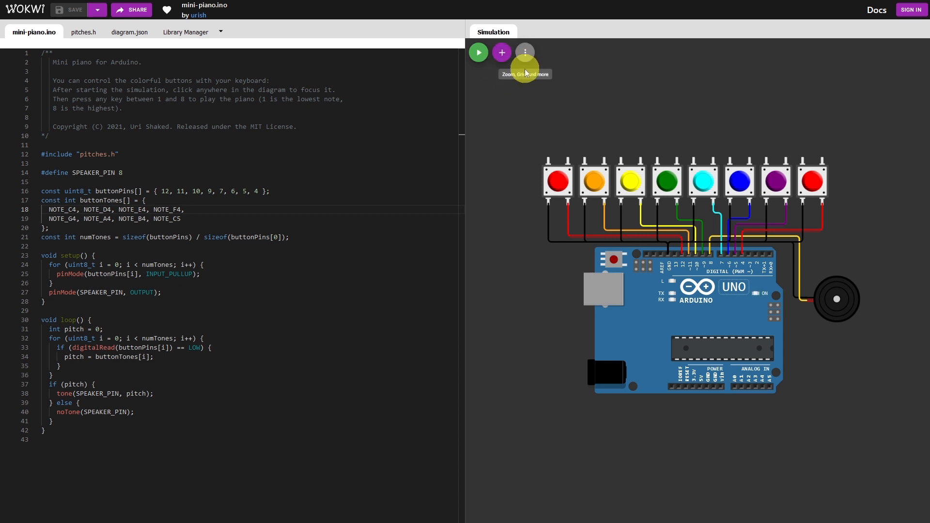
pyautogui.moveTo(665, 245)
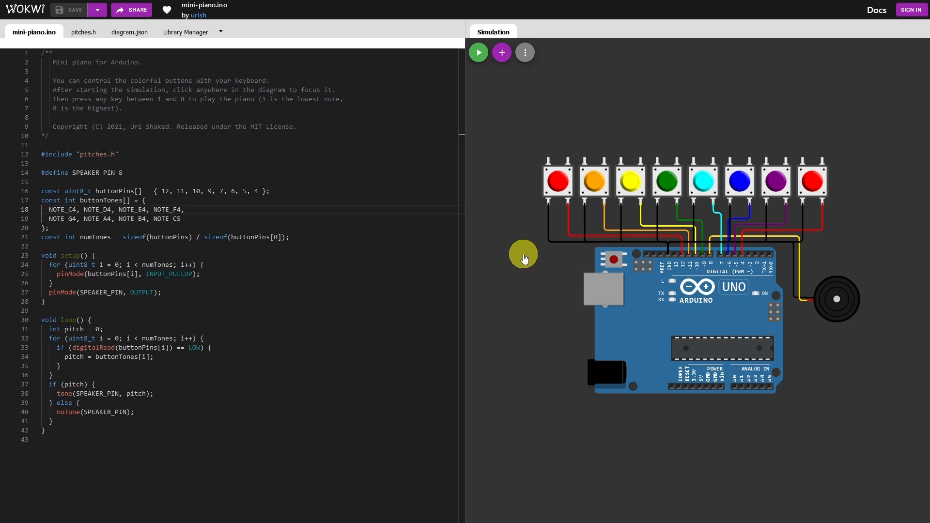
pyautogui.moveTo(510, 89)
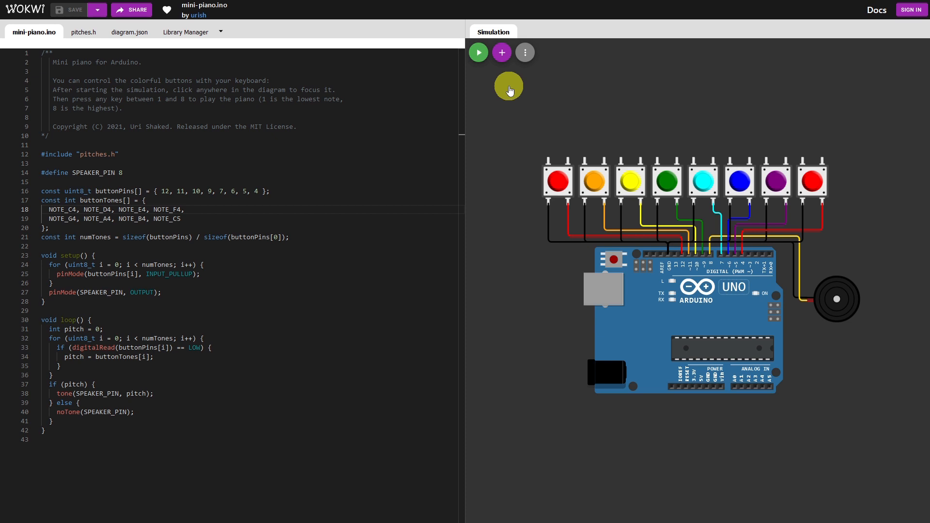
# Start the mini-piano simulation running again in the split view.
pyautogui.click(478, 53)
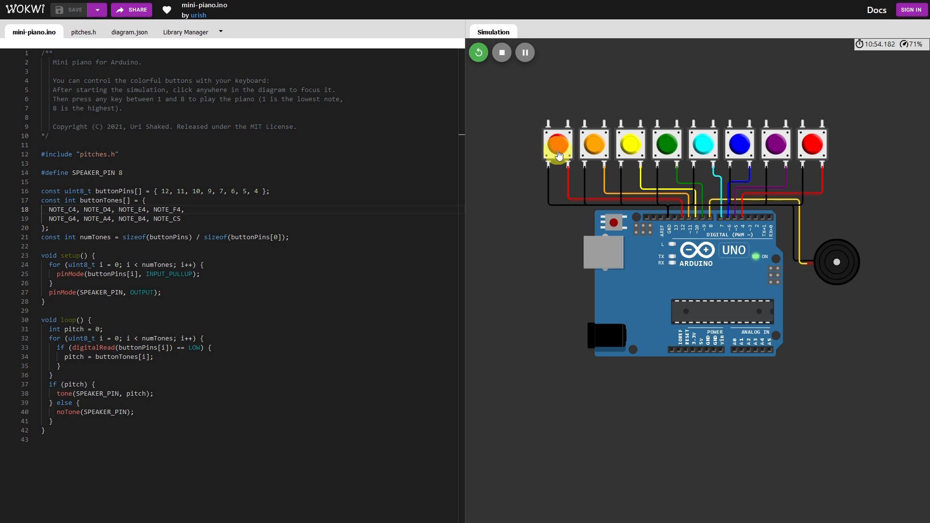